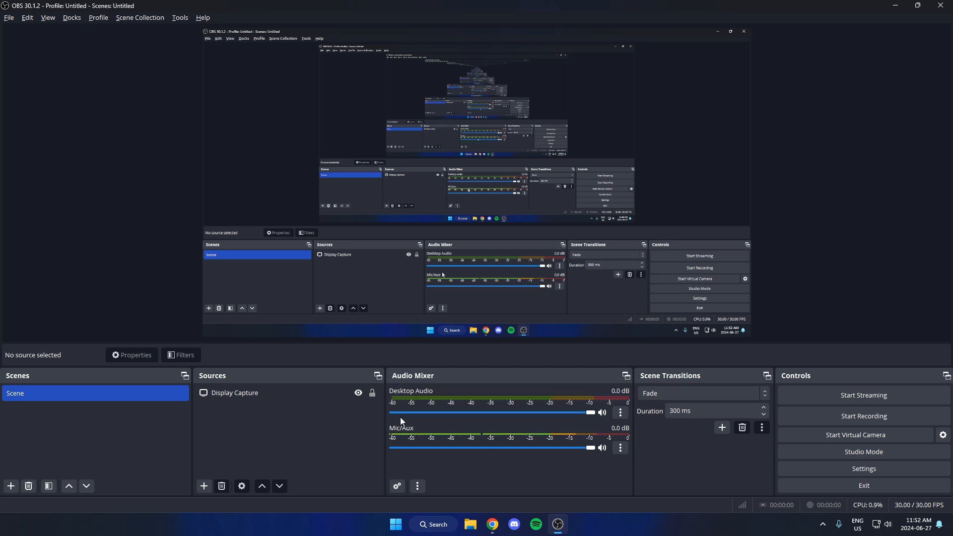
Show the OBS settings folder in File Explorer via the File menu, then close OBS Studio.
left_click(9, 17)
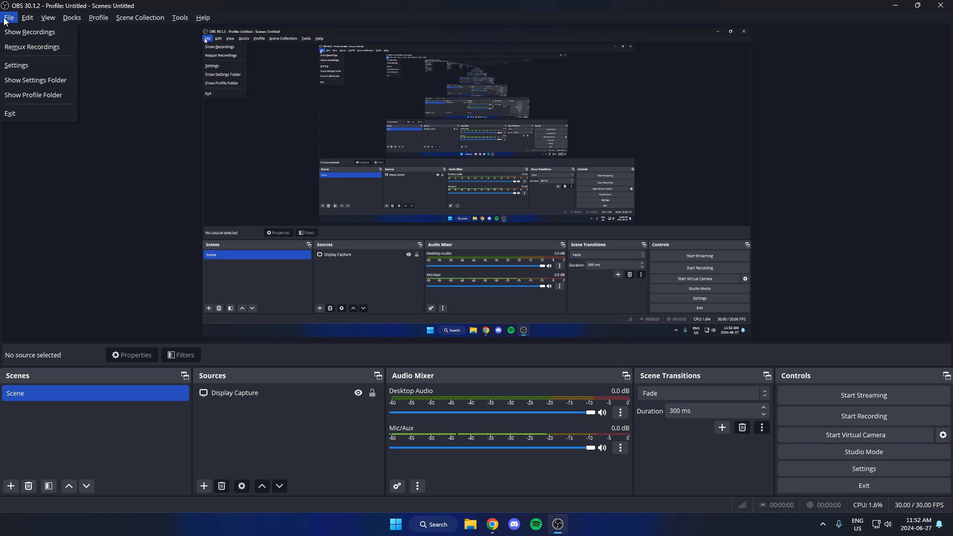
mouse_move(35, 79)
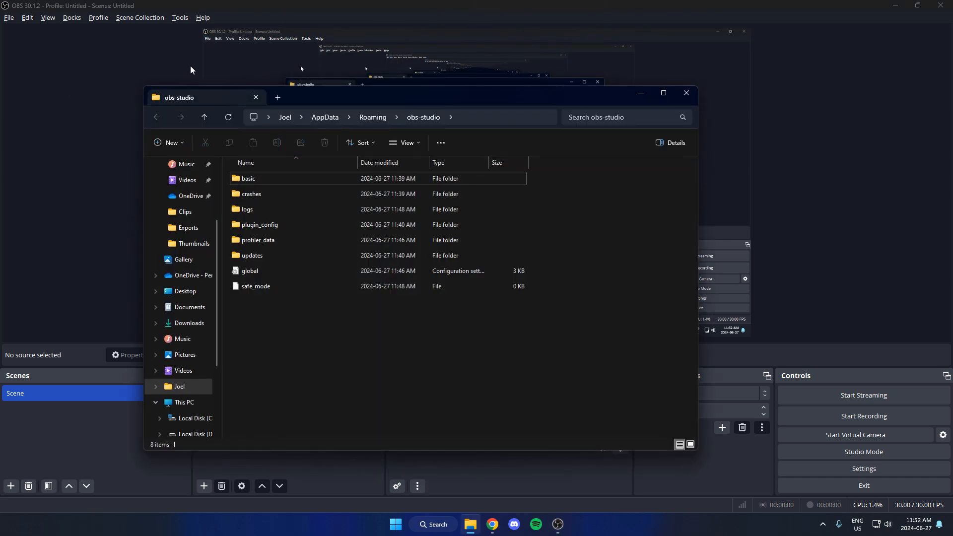
left_click(686, 93)
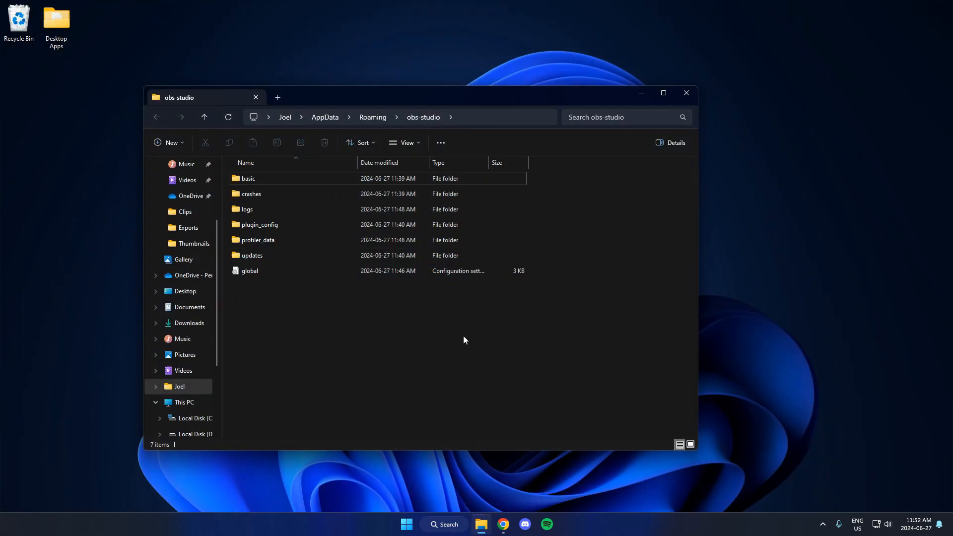
mouse_move(434, 353)
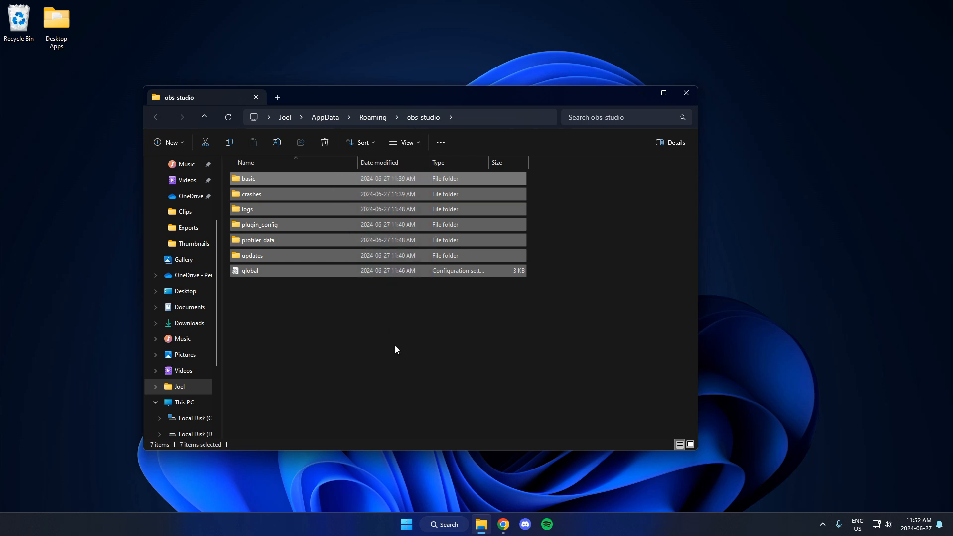
Delete everything in obs-studio, relaunch OBS from the desktop shortcut, and dismiss the Auto-Configuration Wizard.
left_click(325, 143)
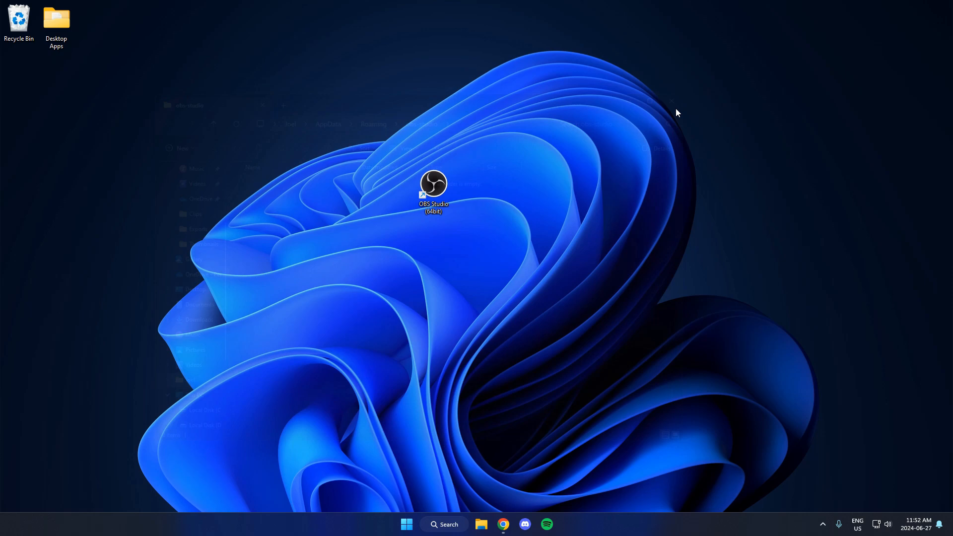
left_click(432, 189)
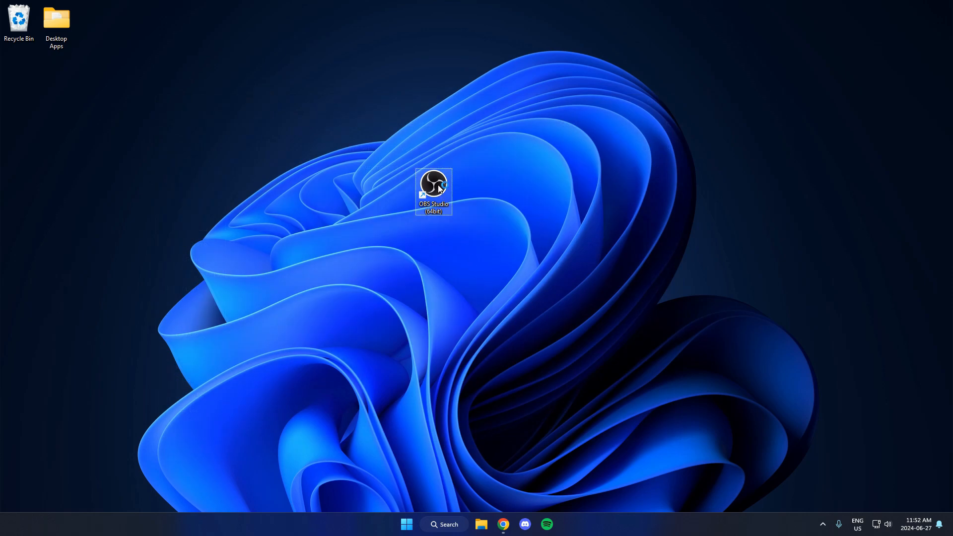
double_click(432, 190)
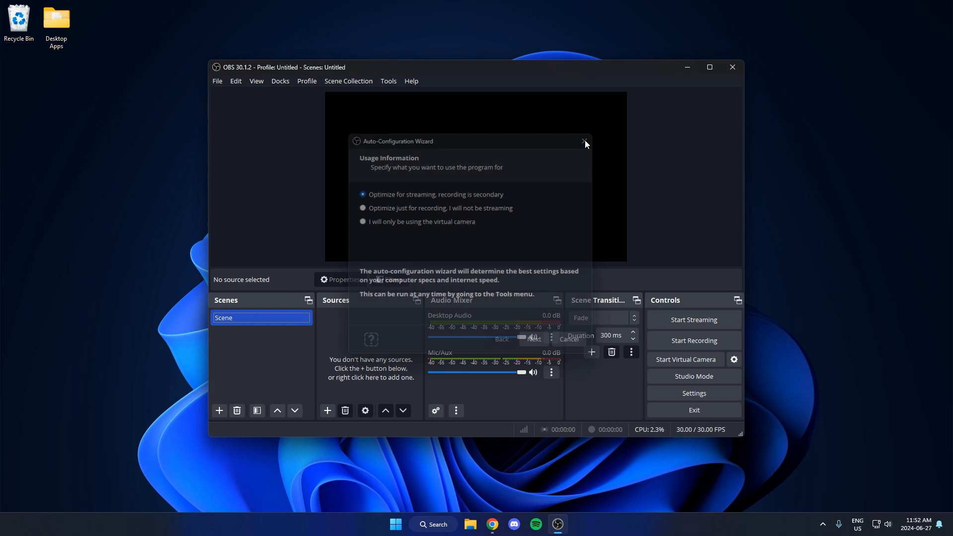
left_click(584, 141)
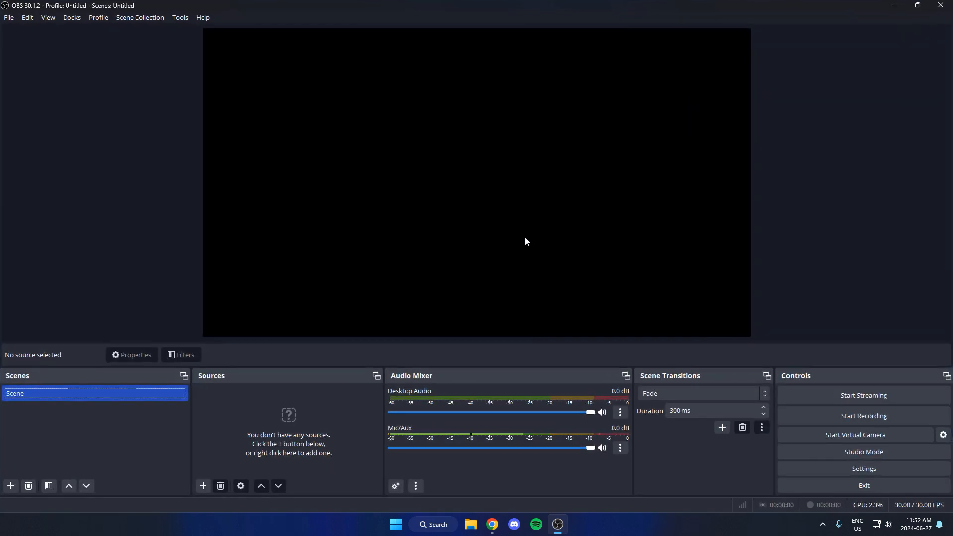
mouse_move(557, 259)
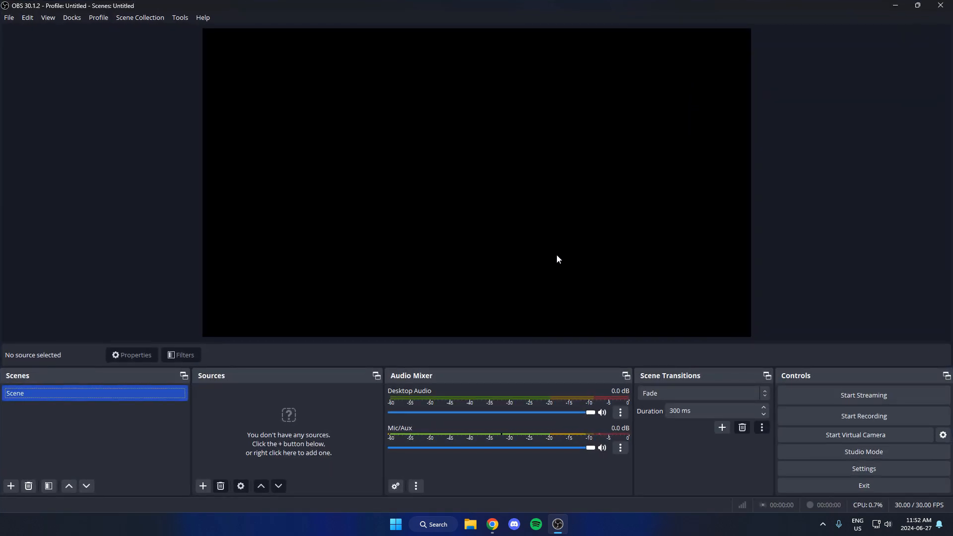